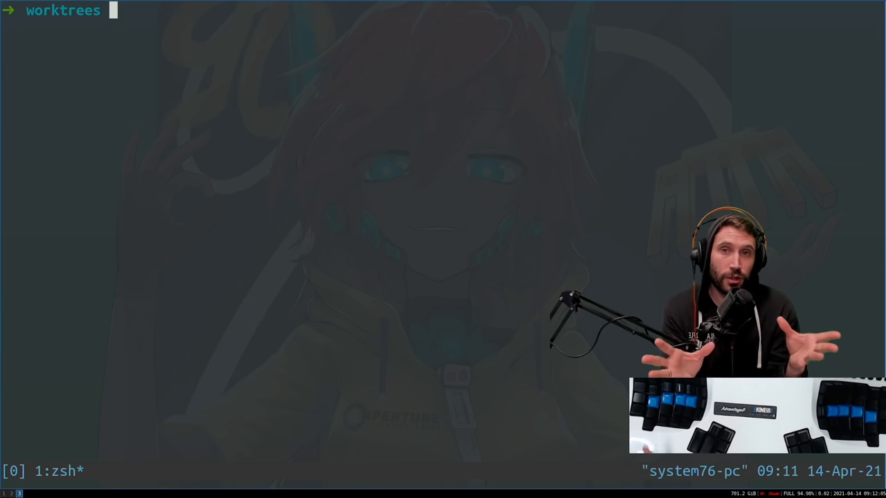
# - Clone git-worktree.nvim normally, list its branches with git branch -a, then delete the clone
pyautogui.write('git clone git@github.com:ThePrimeagen/git-worktree.nvim.git')
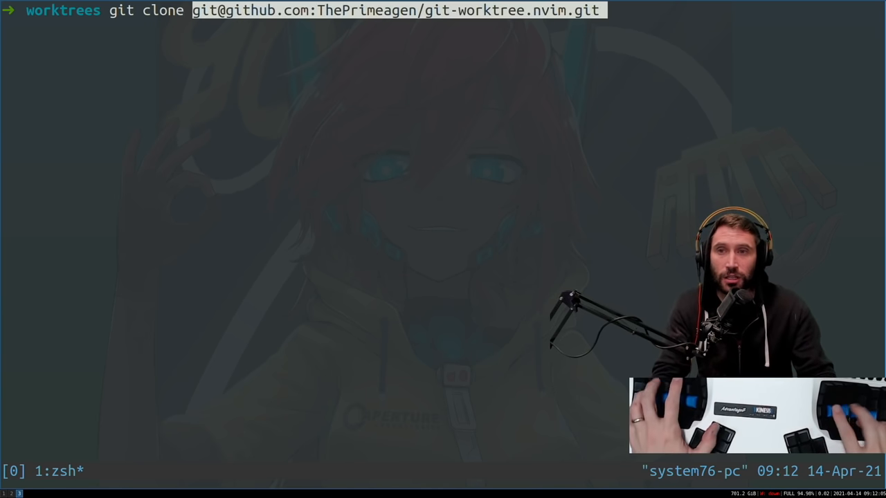
pyautogui.press('Return')
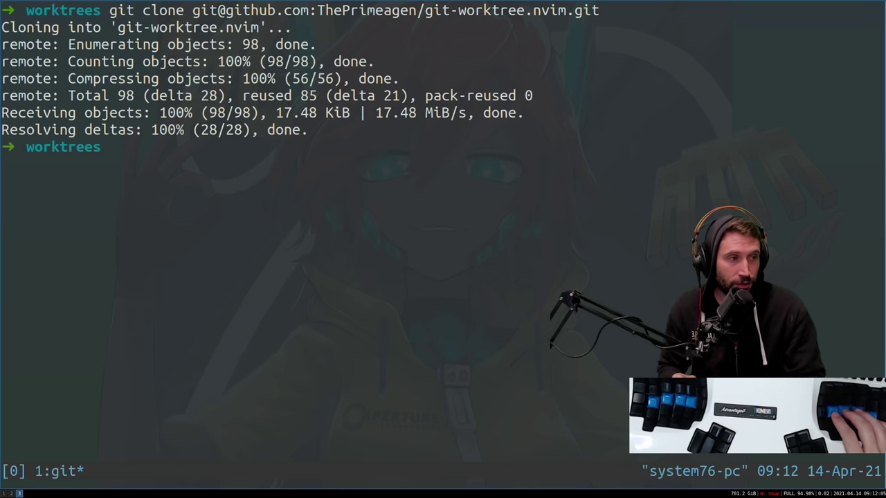
pyautogui.write('cd git-worktree.nvim')
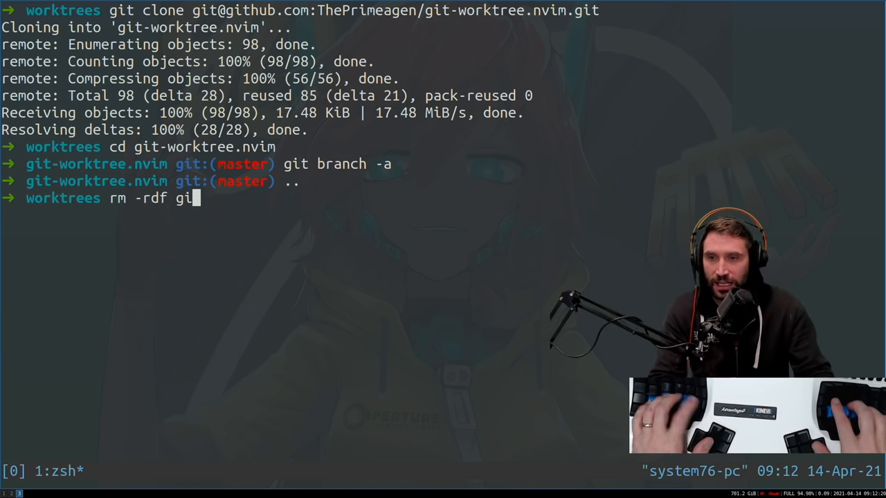
pyautogui.press('Return')
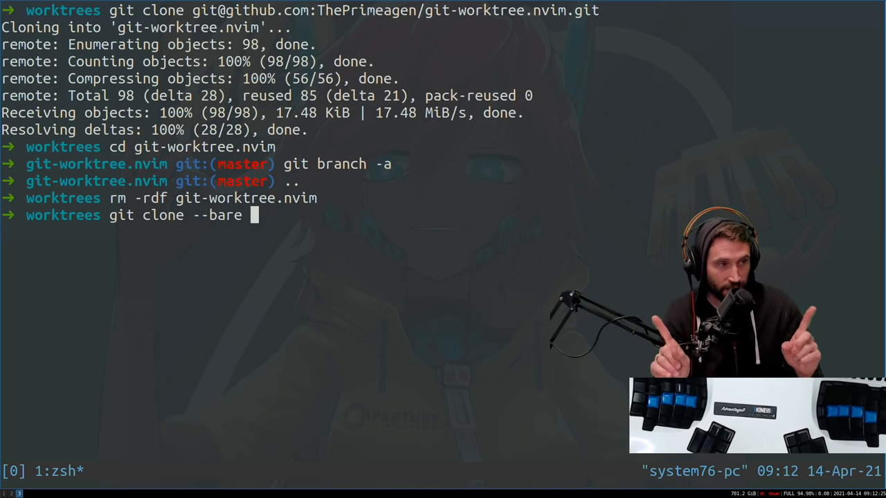
# - Bare-clone git-worktree.nvim into a git-worktree.nvim directory, enter it and list config, HEAD, objects, refs
pyautogui.write('git@github.com:ThePrimeagen/git-worktree.nvim.git')
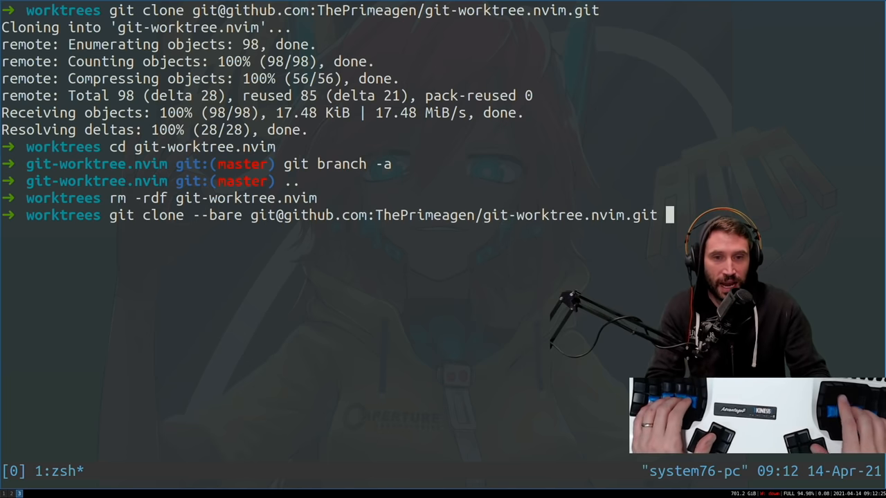
pyautogui.write('git-worktree')
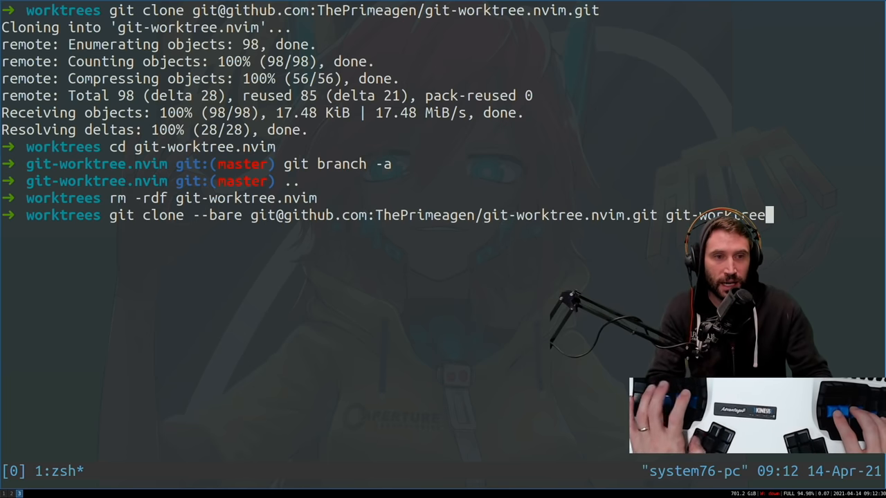
pyautogui.press('Return')
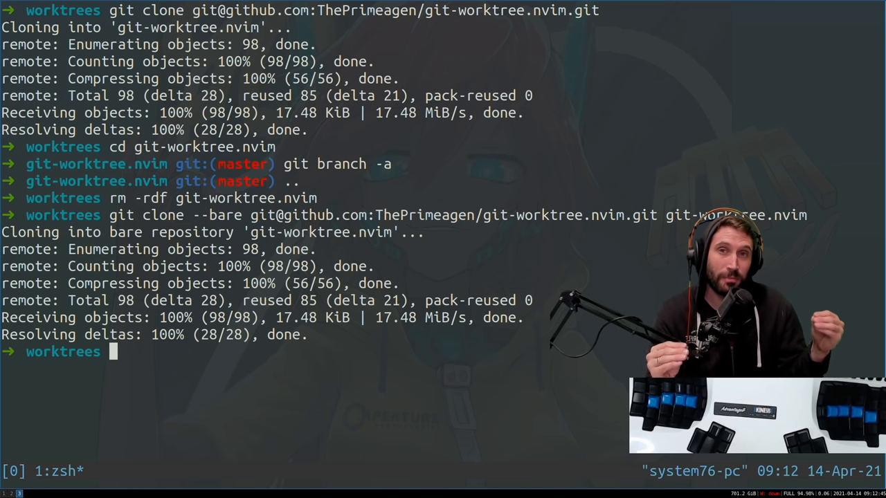
pyautogui.write('cd git-worktree.nvim')
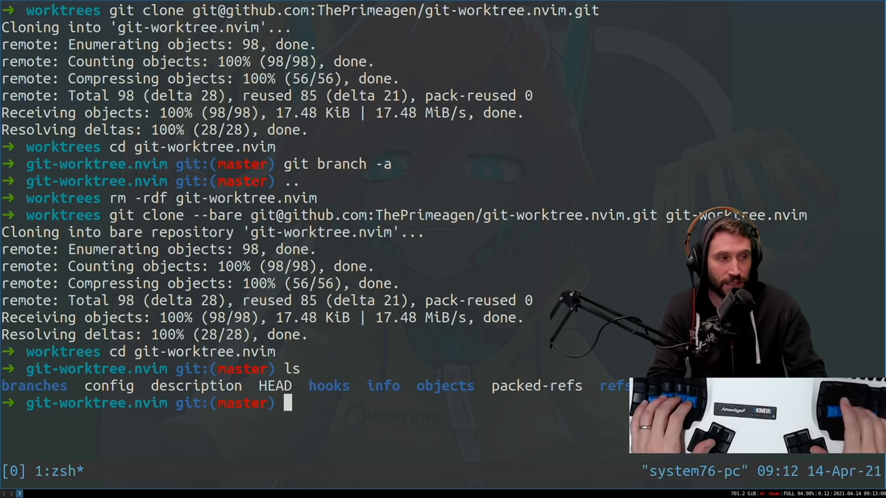
# - Run git worktree add for master, readme and new branch foobarbaz, then cd into foobarbaz
pyautogui.write('git worktree add m')
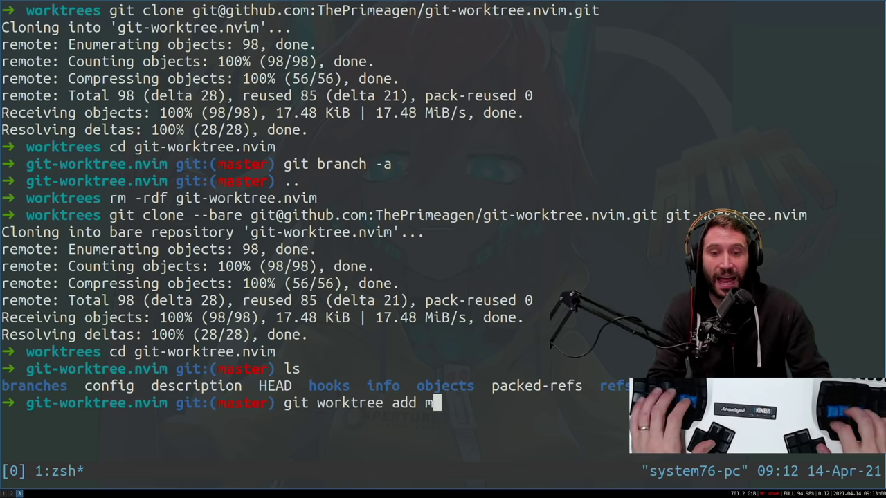
pyautogui.press('Return')
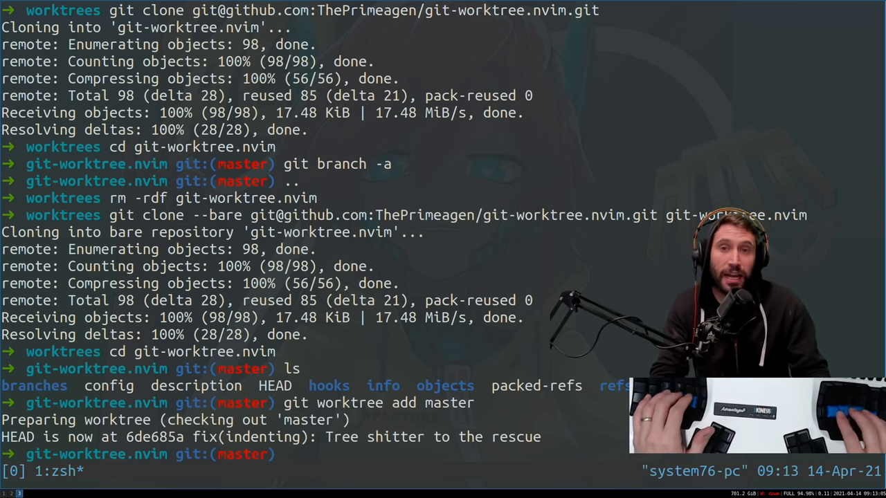
pyautogui.write('git worktree add readme')
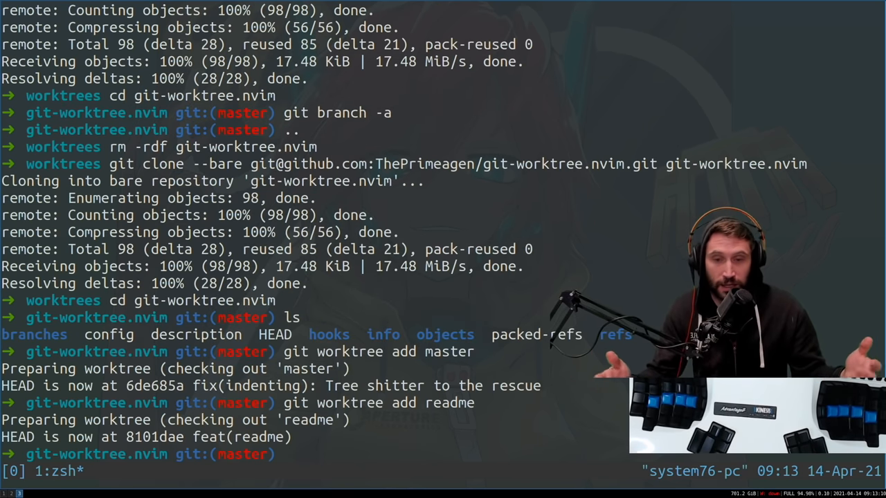
pyautogui.write('git ad')
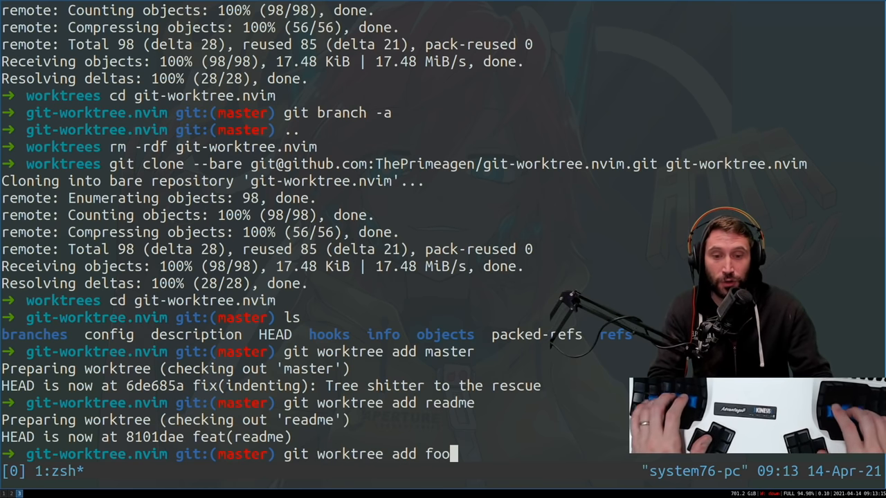
pyautogui.press('Return')
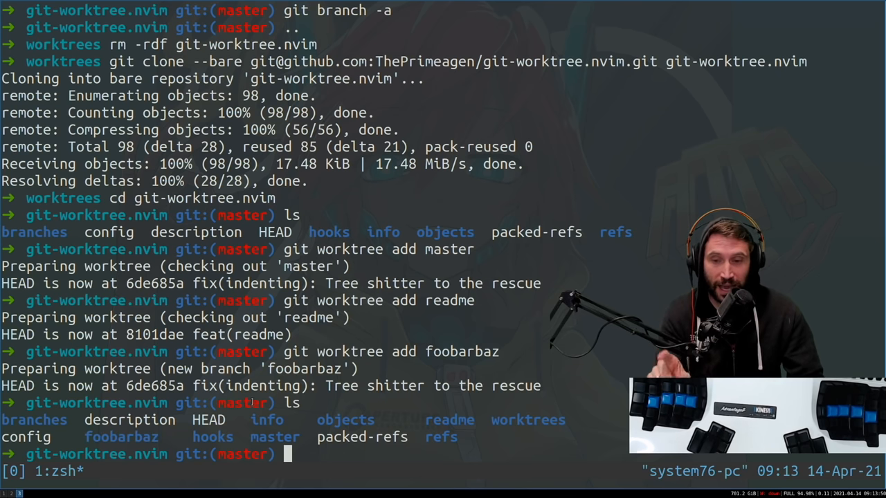
pyautogui.write('cd fo')
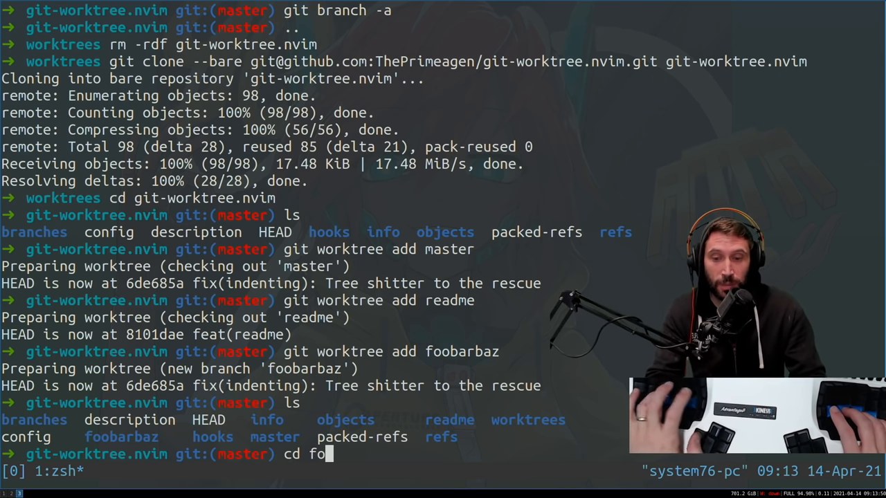
pyautogui.press('Return')
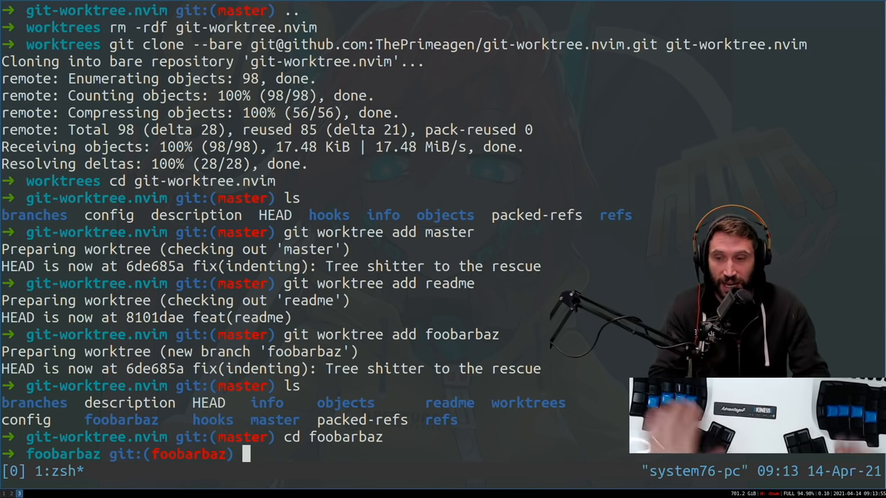
# - Open the foobarbaz worktree with nvim ., browse the files, then quit back to zsh
pyautogui.write('nvim .')
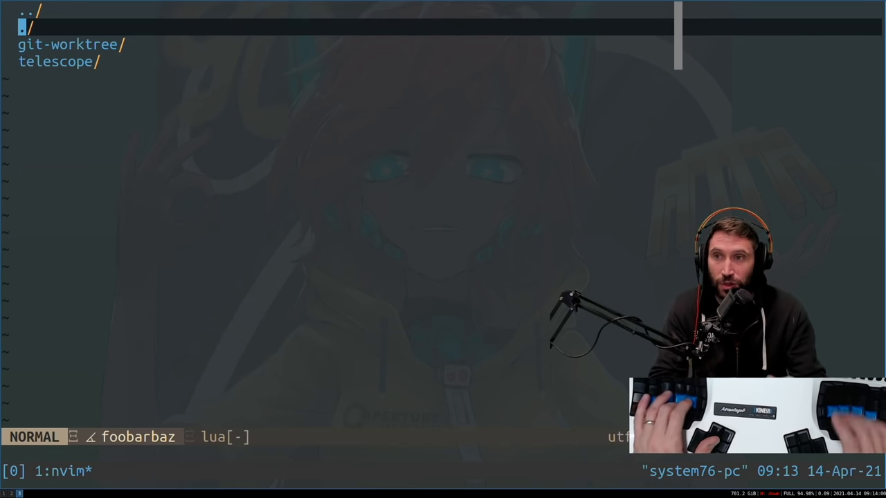
pyautogui.press('j')
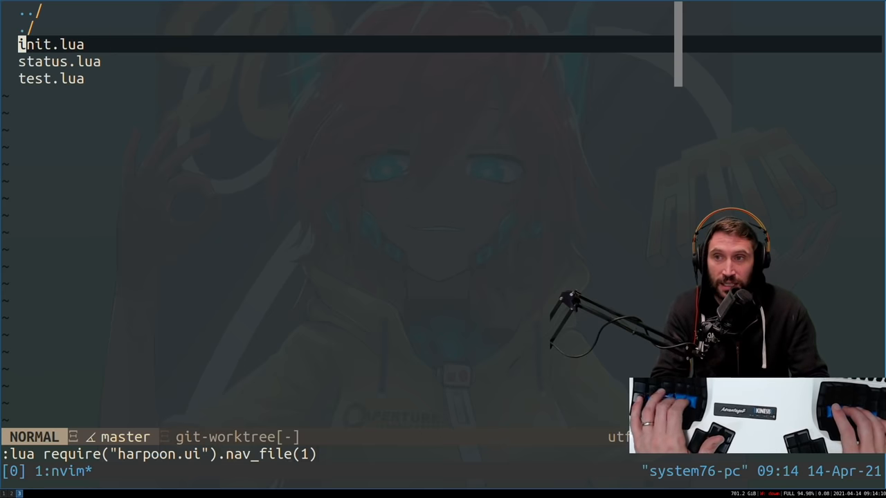
pyautogui.press('Return')
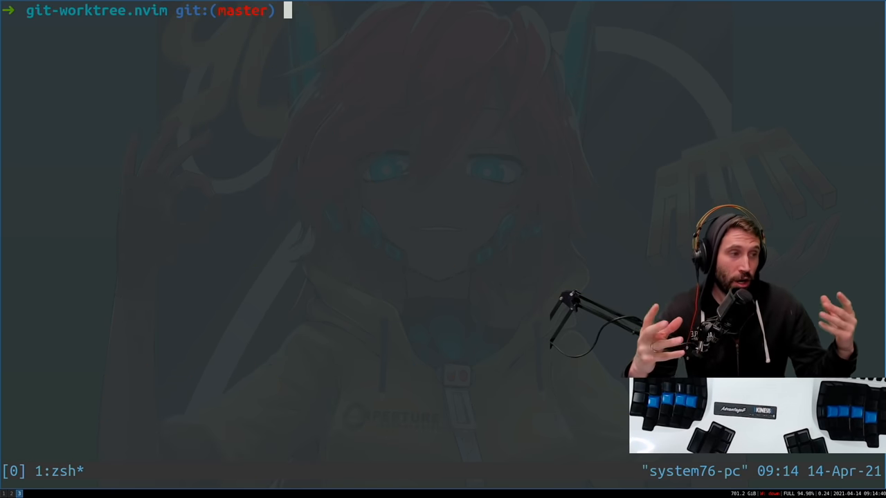
# - Try removing the foobarbaz worktree by its full path; git refuses over modified files
pyautogui.write('git worktree')
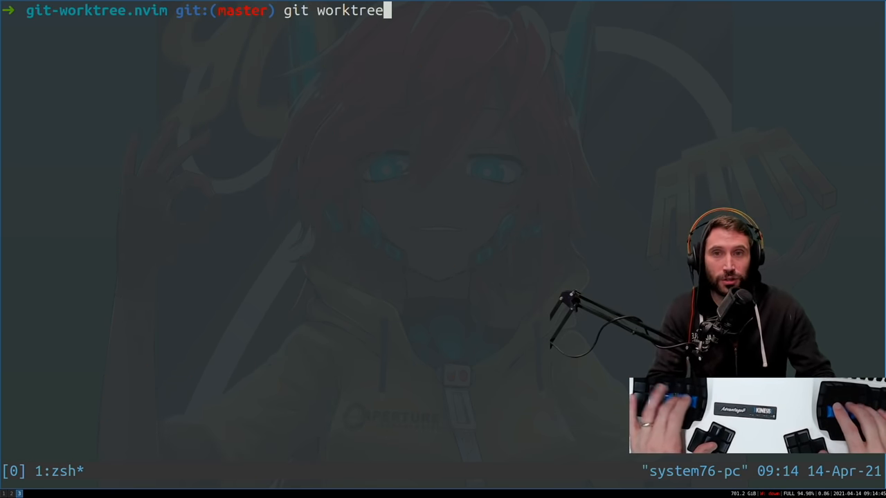
pyautogui.write('remove /home/theprimeagen/personal/worktrees/git-worktree.nvim')
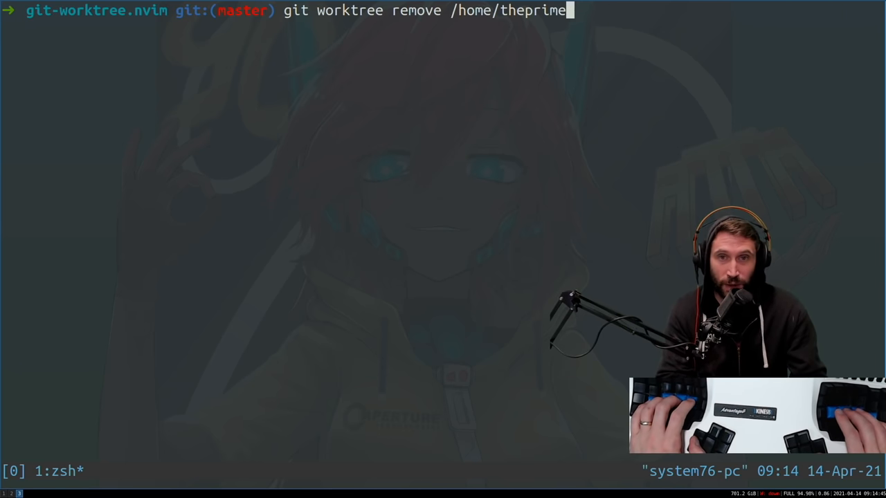
pyautogui.write('agen/personal/worktrees/git-worktree.nvim/foobarbaz')
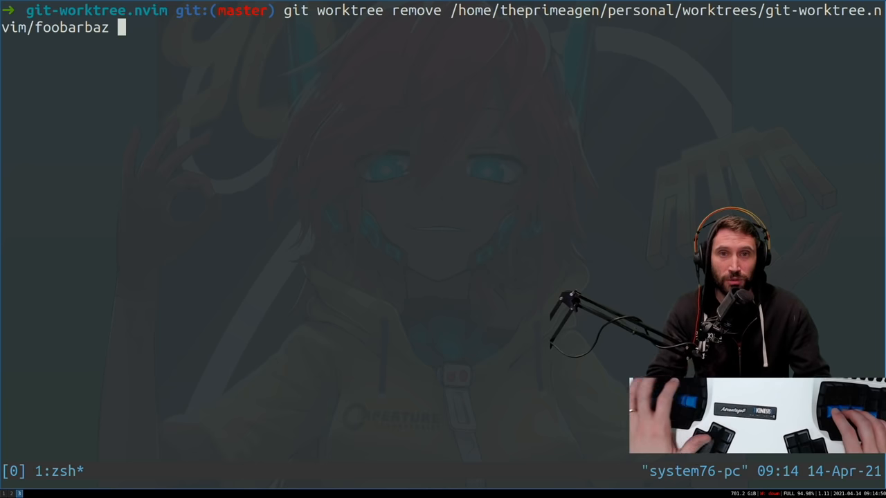
pyautogui.press('Return')
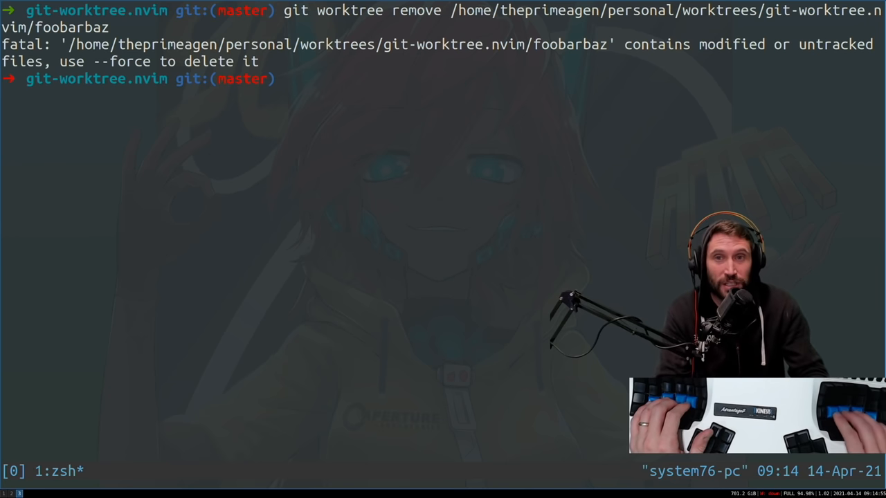
# - Force-remove the worktree with git worktree remove foobarbaz --force
pyautogui.write('git worktree')
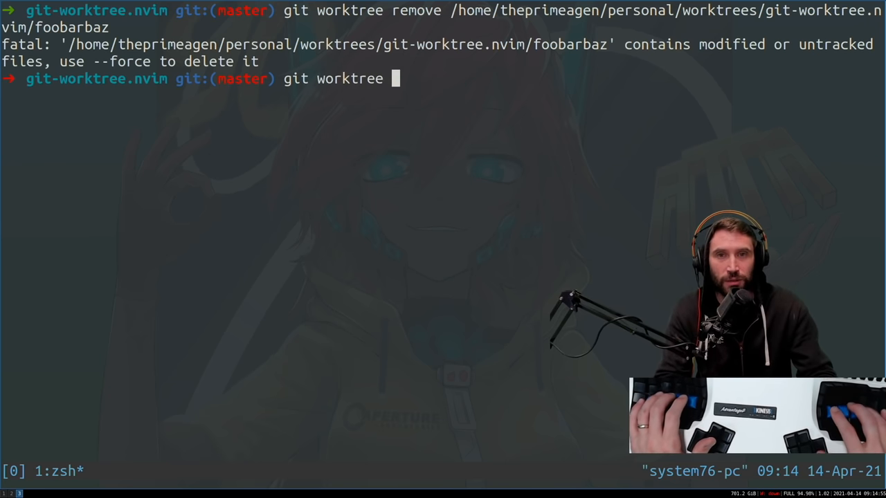
pyautogui.write('remove')
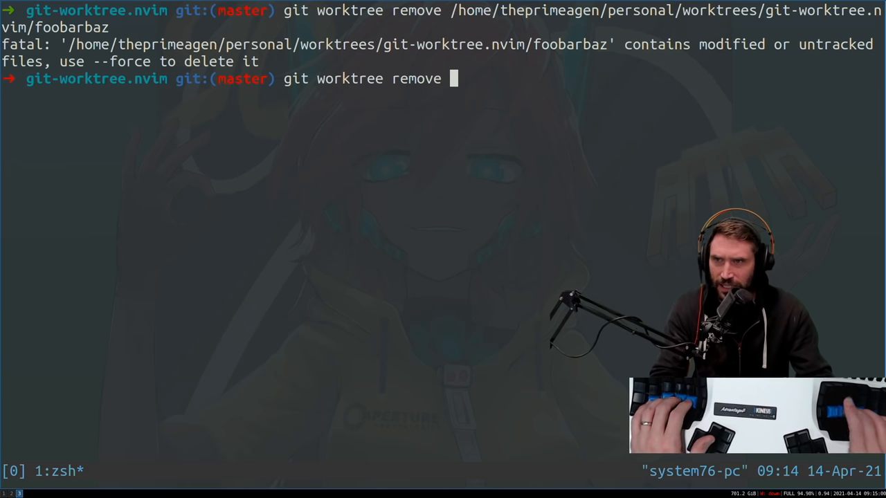
pyautogui.write('foobarbaz --fo')
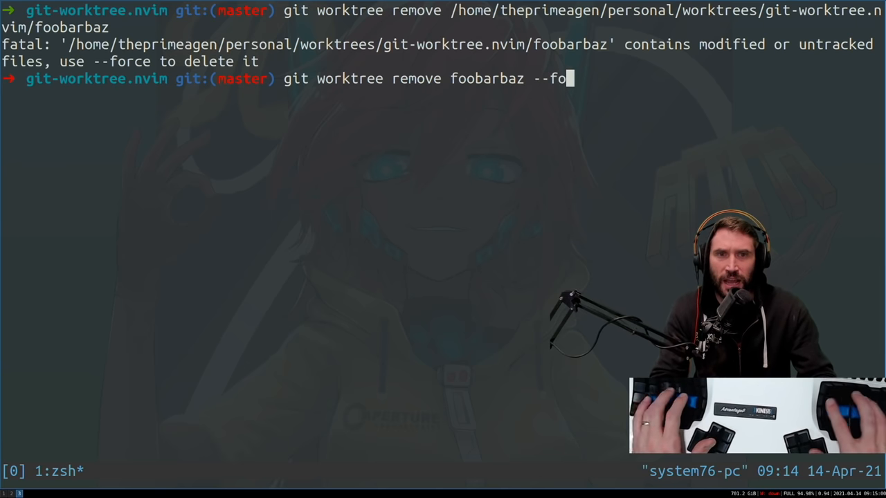
pyautogui.press('Return')
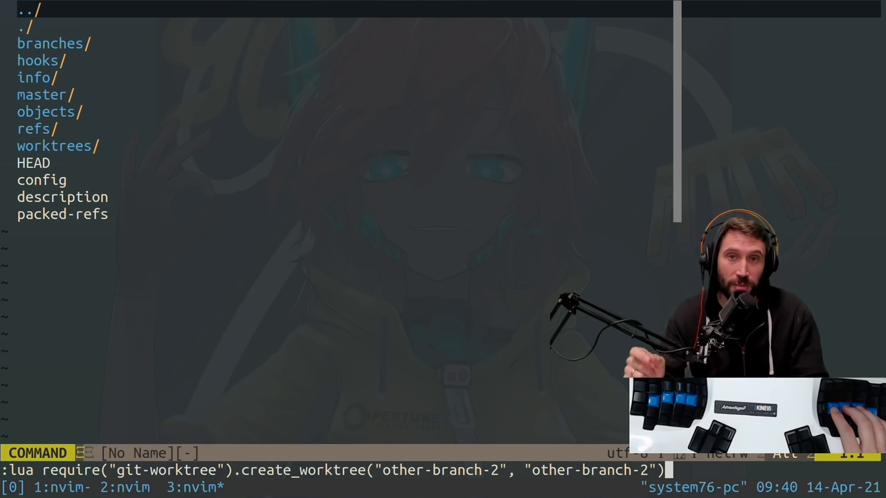
# - Run create_worktree("other-branch-2", "other-branch-2") in Neovim, then dismiss the file picker
pyautogui.press('Return')
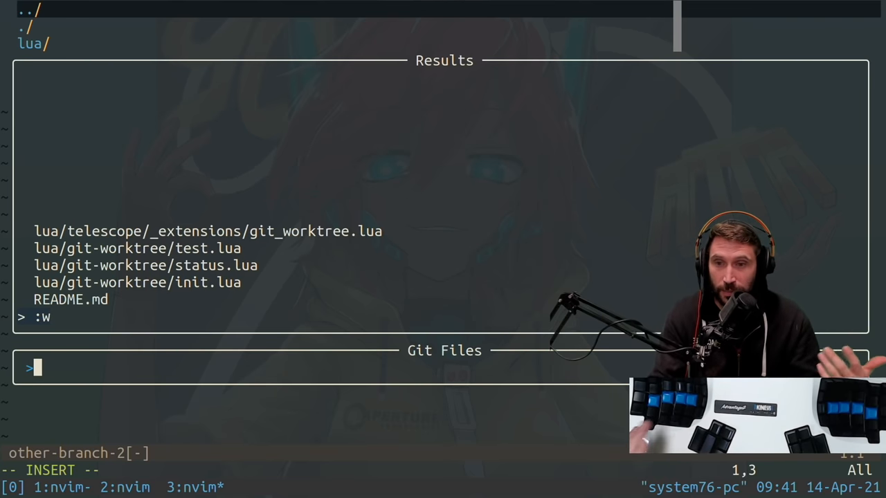
pyautogui.press('Escape')
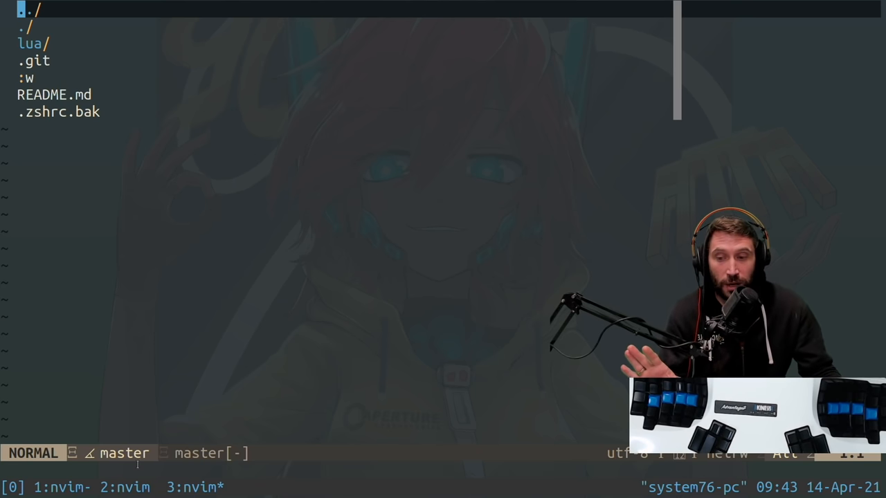
pyautogui.moveTo(269, 373)
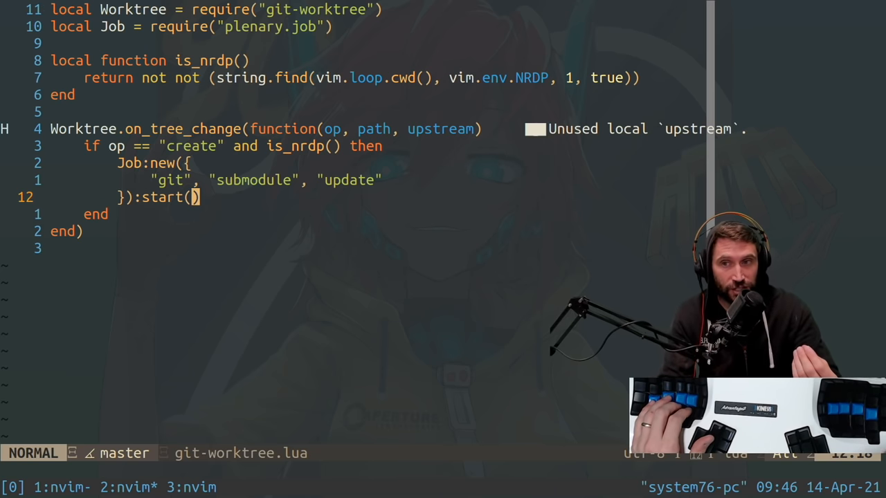
# - Visually mark the on_tree_change hook line and the create-operation check line in git-worktree.lua
pyautogui.press('V')
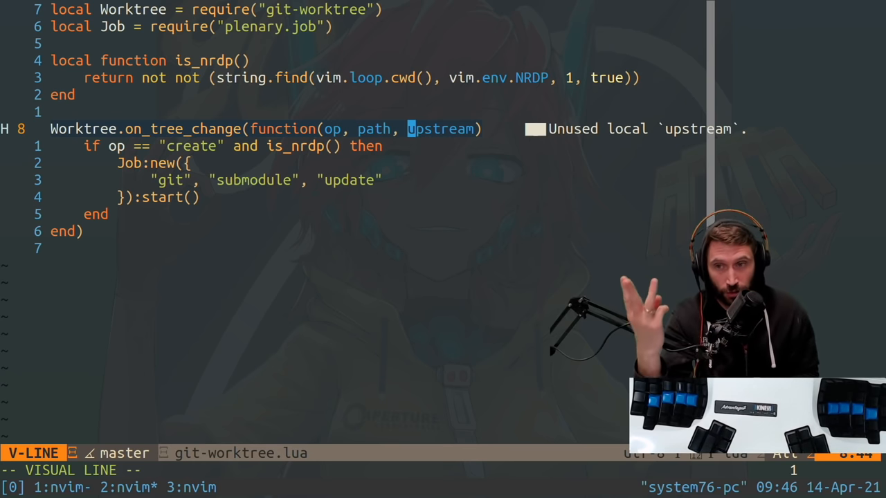
pyautogui.press('Escape')
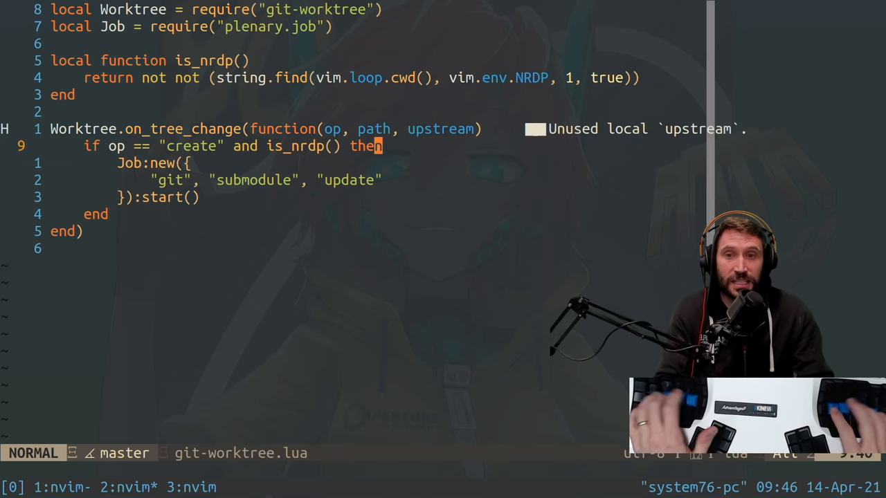
pyautogui.press('V')
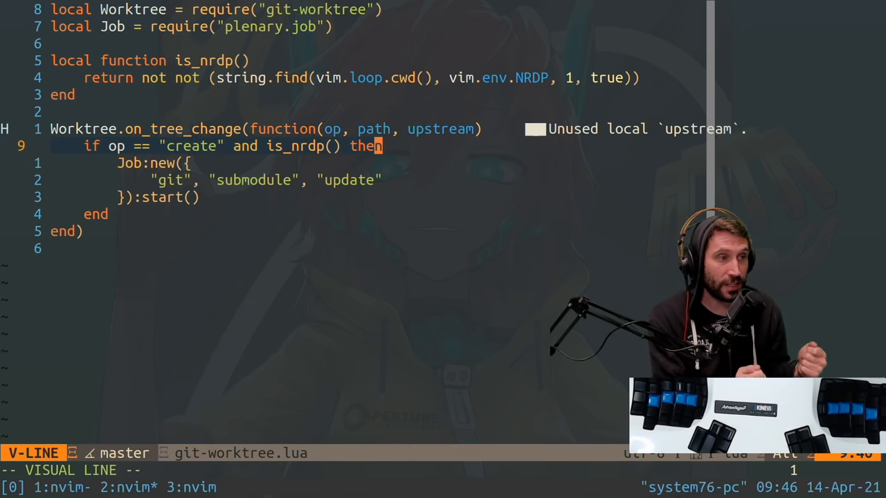